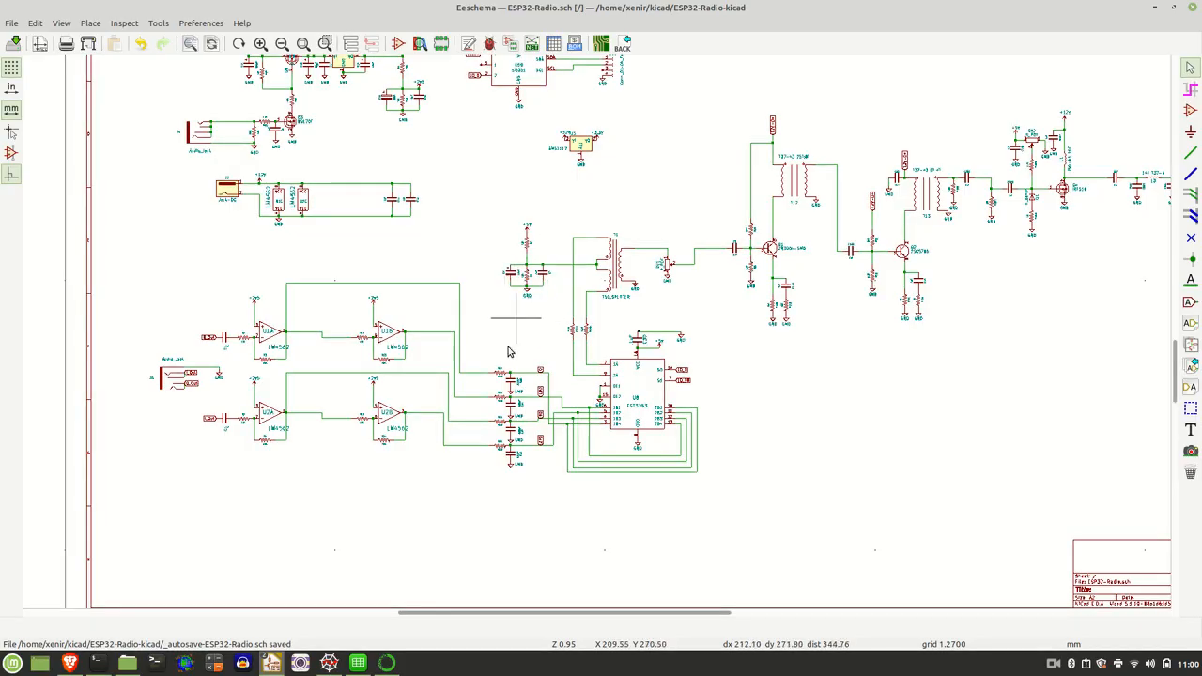
Zoom in on the LM4562 op-amp stages and FST3253 mixer section.
{"action": "scroll", "scroll_direction": "down", "scroll_amount": 3}
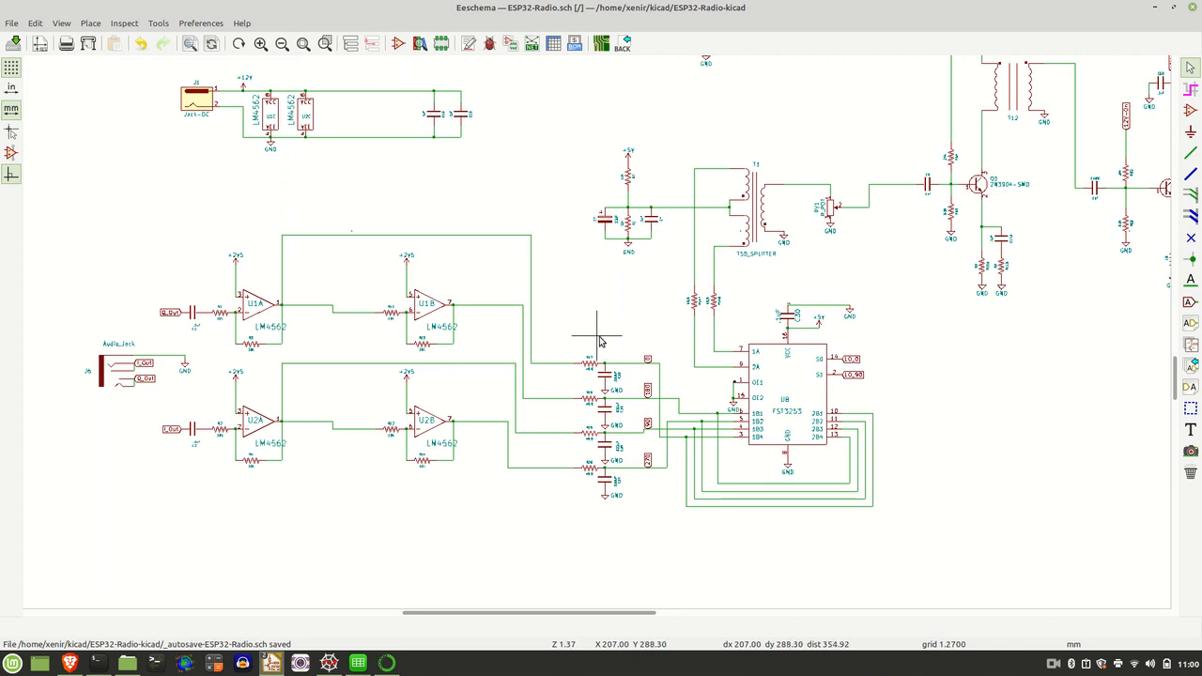
{"action": "mouse_move", "coordinate": [620, 336]}
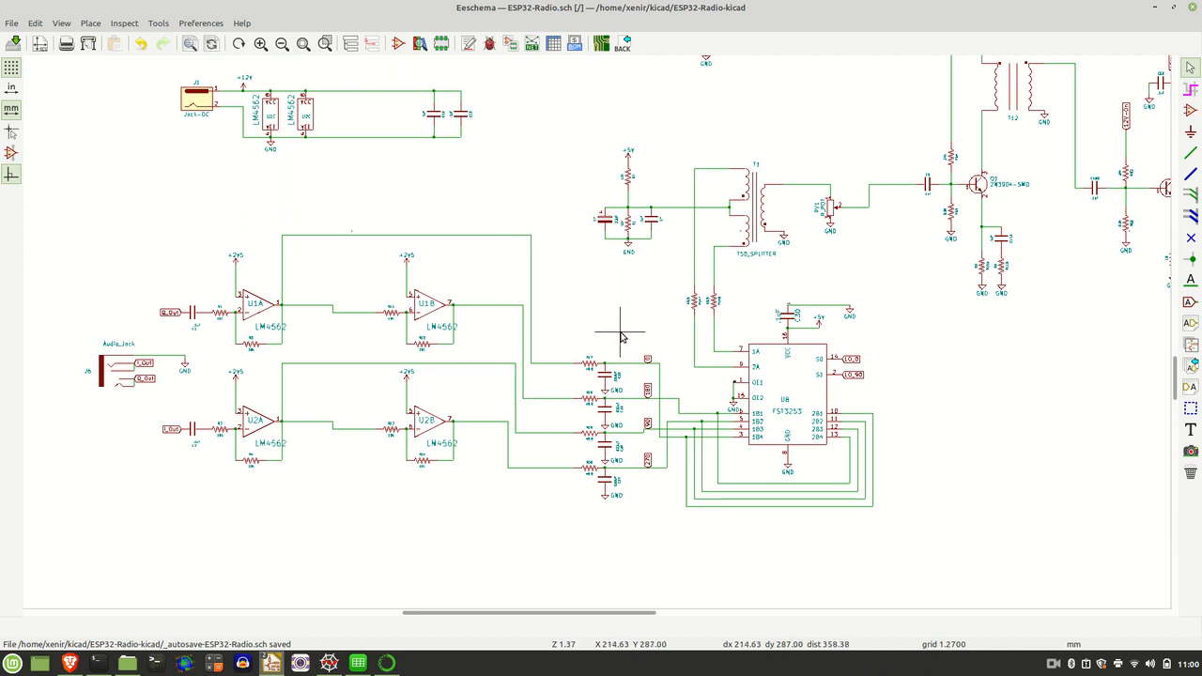
{"action": "mouse_move", "coordinate": [655, 270]}
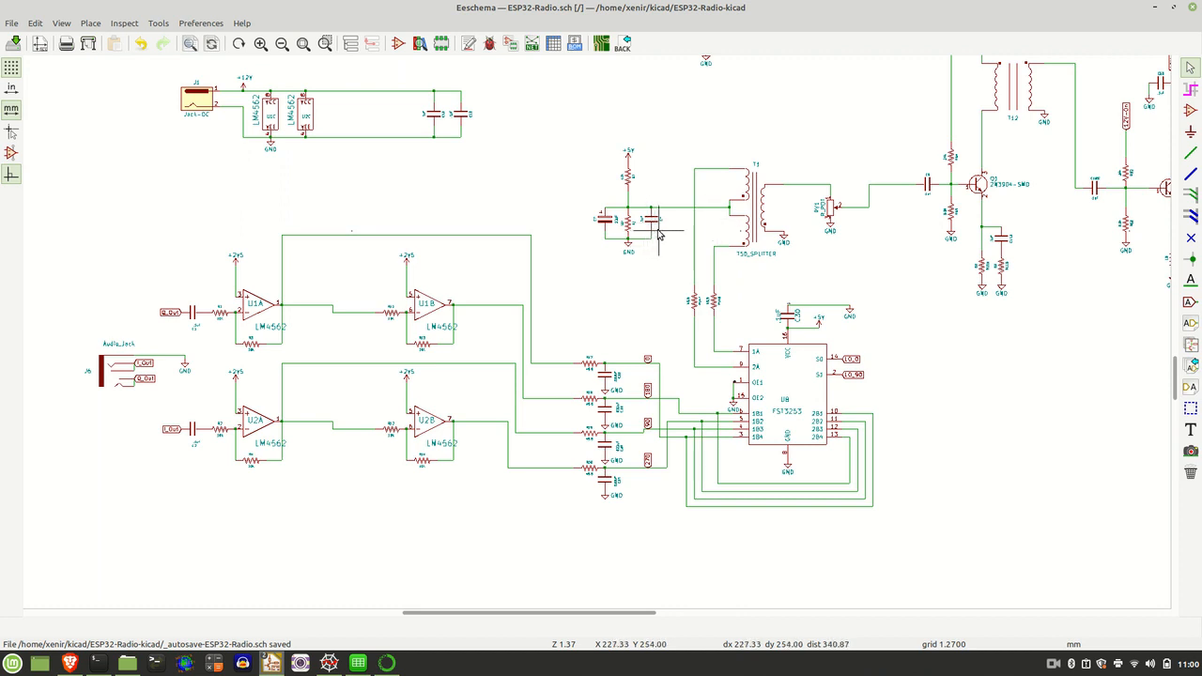
{"action": "mouse_move", "coordinate": [585, 250]}
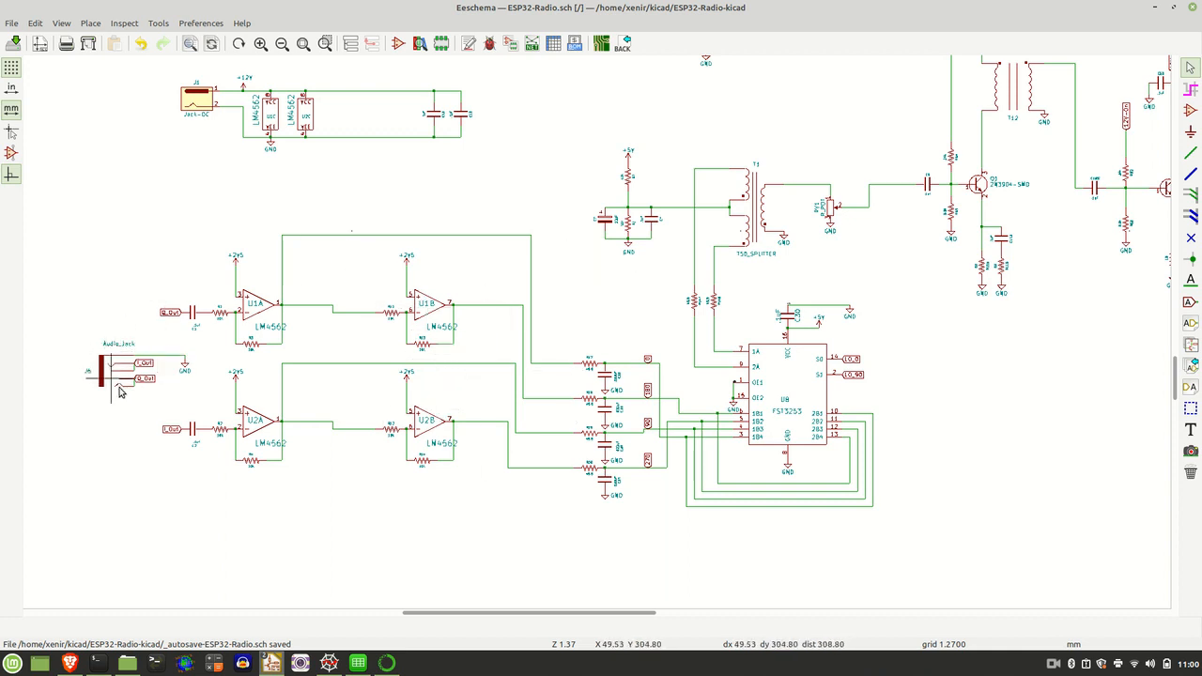
{"action": "mouse_move", "coordinate": [126, 355]}
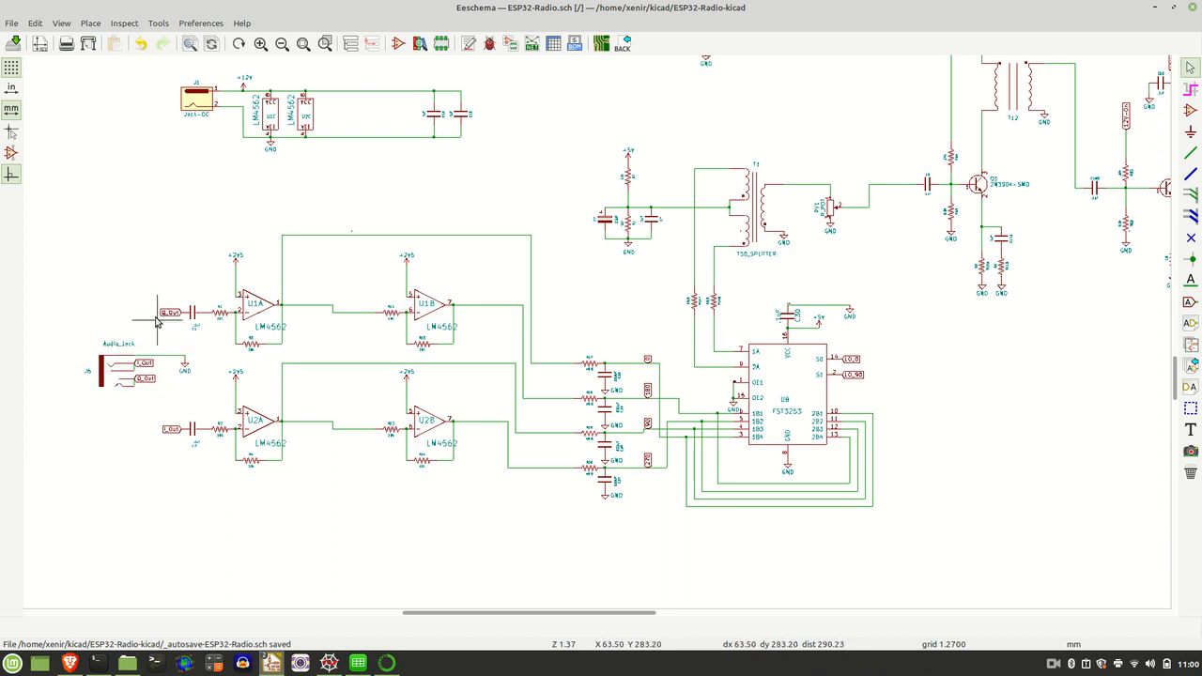
{"action": "mouse_move", "coordinate": [211, 346]}
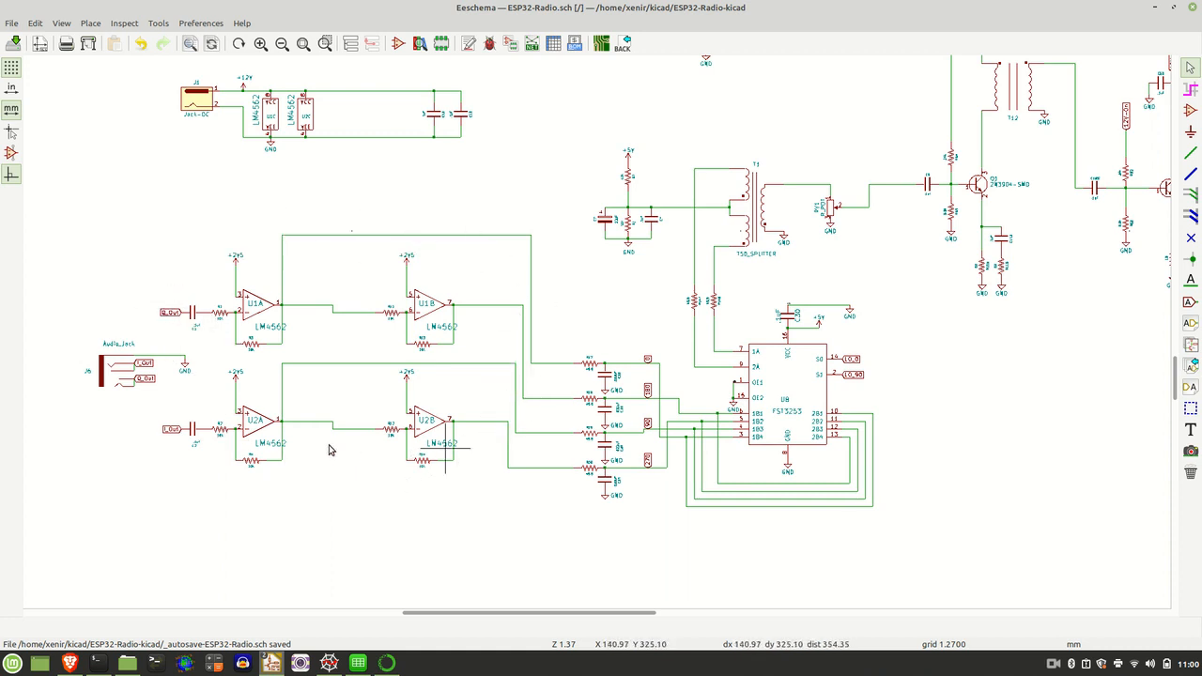
{"action": "mouse_move", "coordinate": [329, 341]}
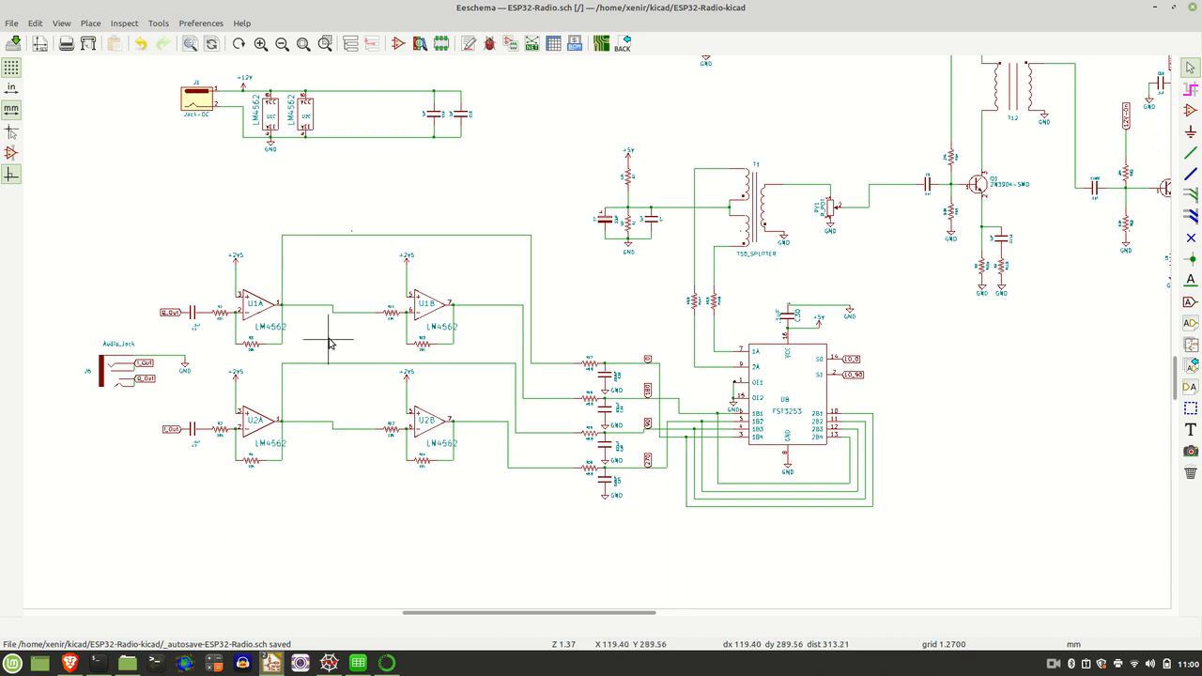
{"action": "mouse_move", "coordinate": [164, 314]}
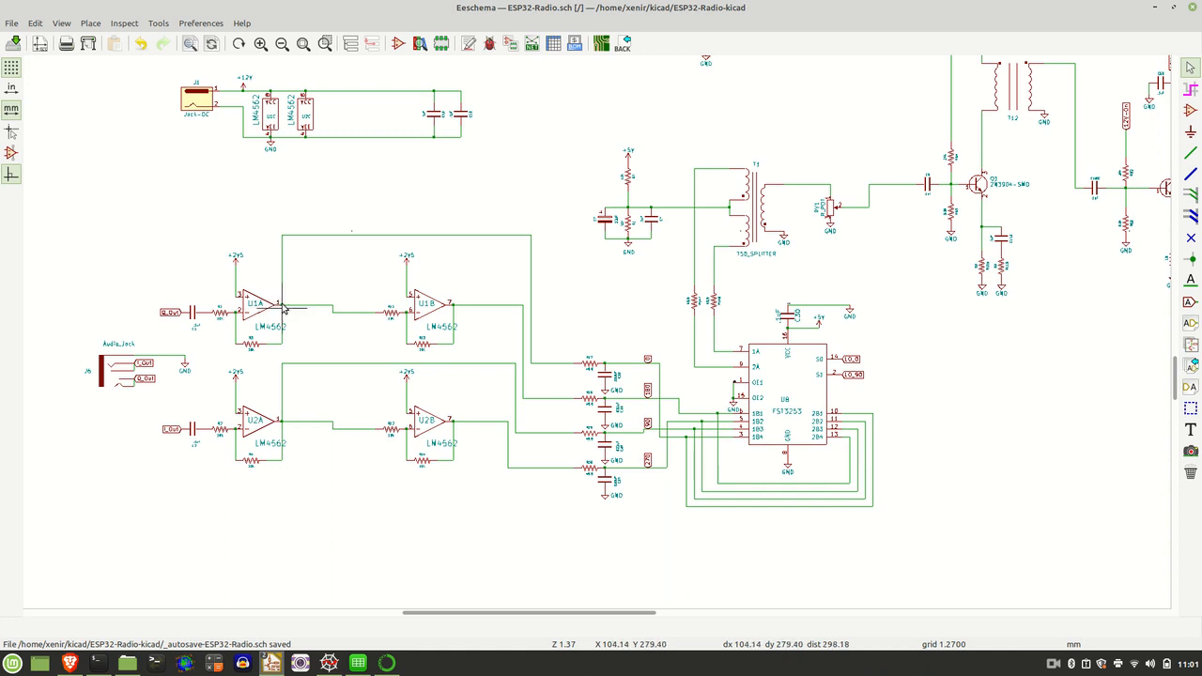
{"action": "mouse_move", "coordinate": [282, 307]}
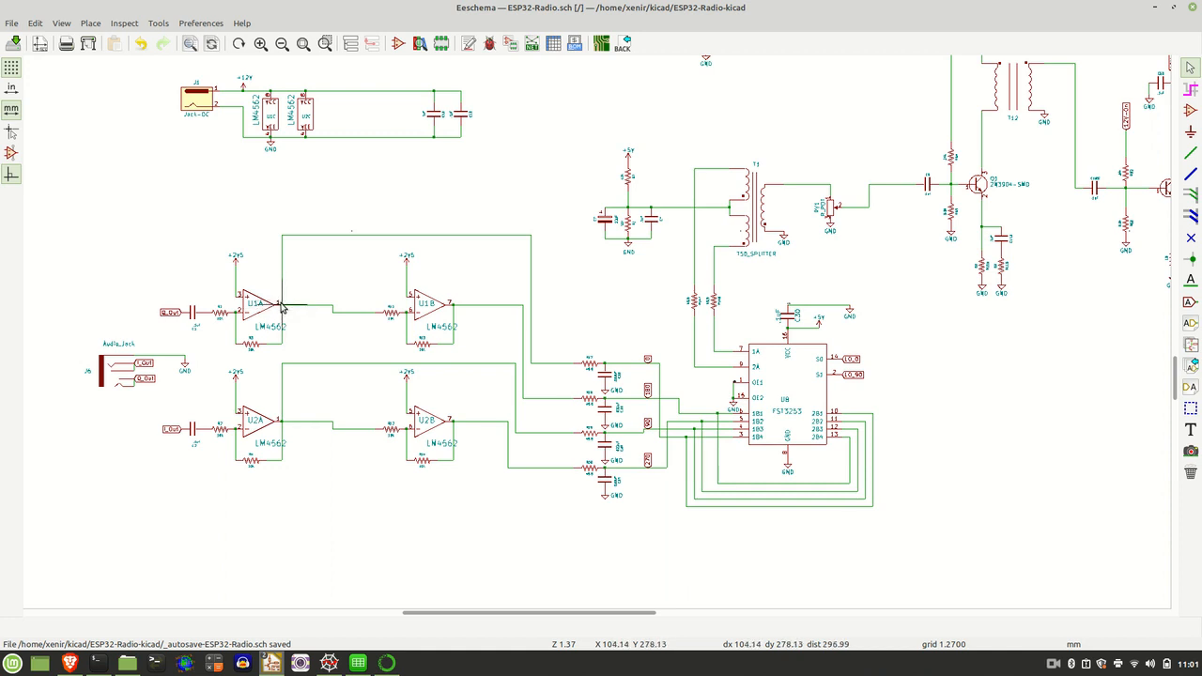
{"action": "mouse_move", "coordinate": [456, 308]}
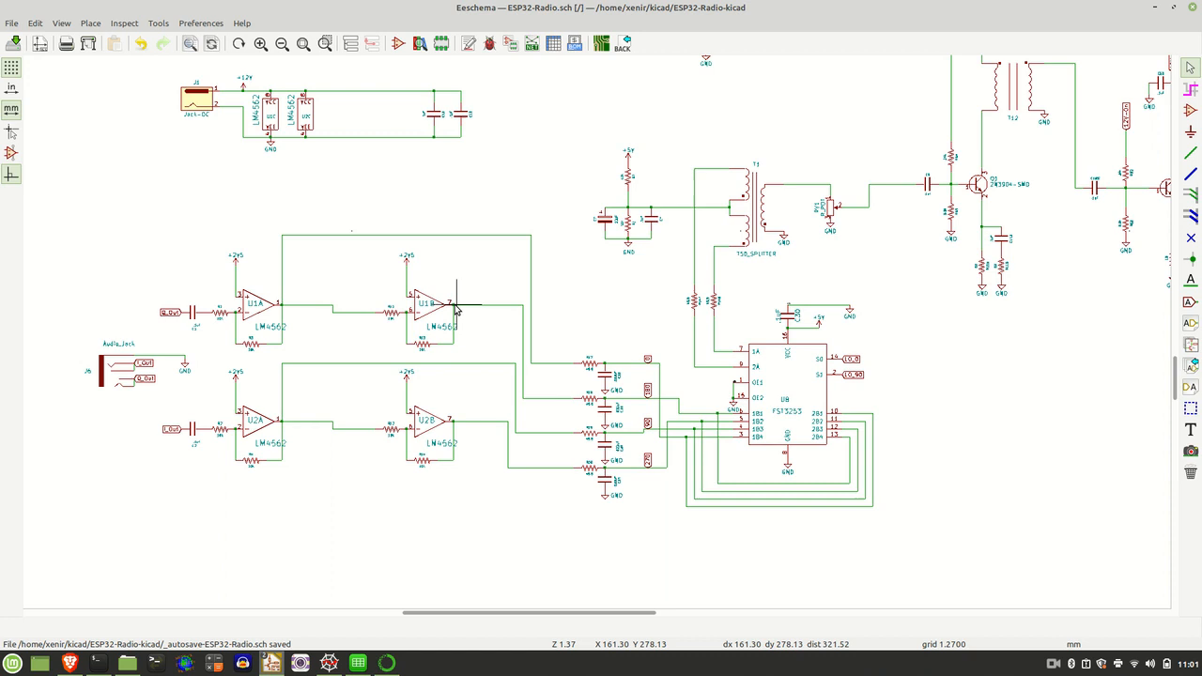
{"action": "mouse_move", "coordinate": [197, 310]}
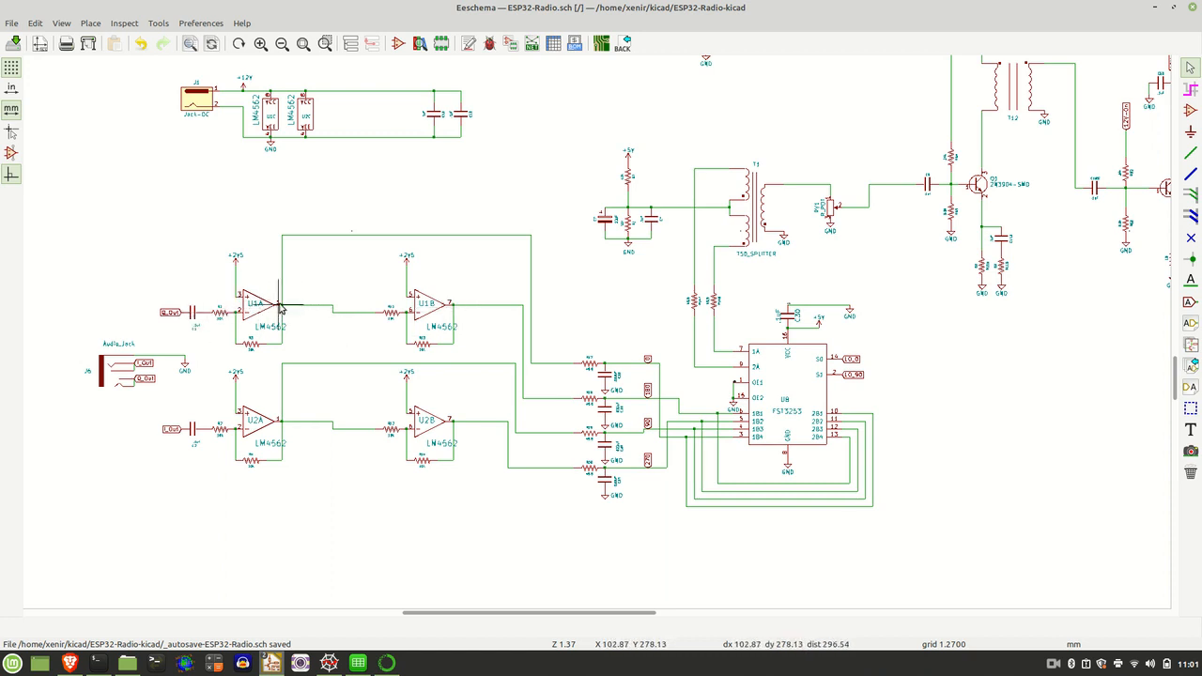
{"action": "mouse_move", "coordinate": [292, 392]}
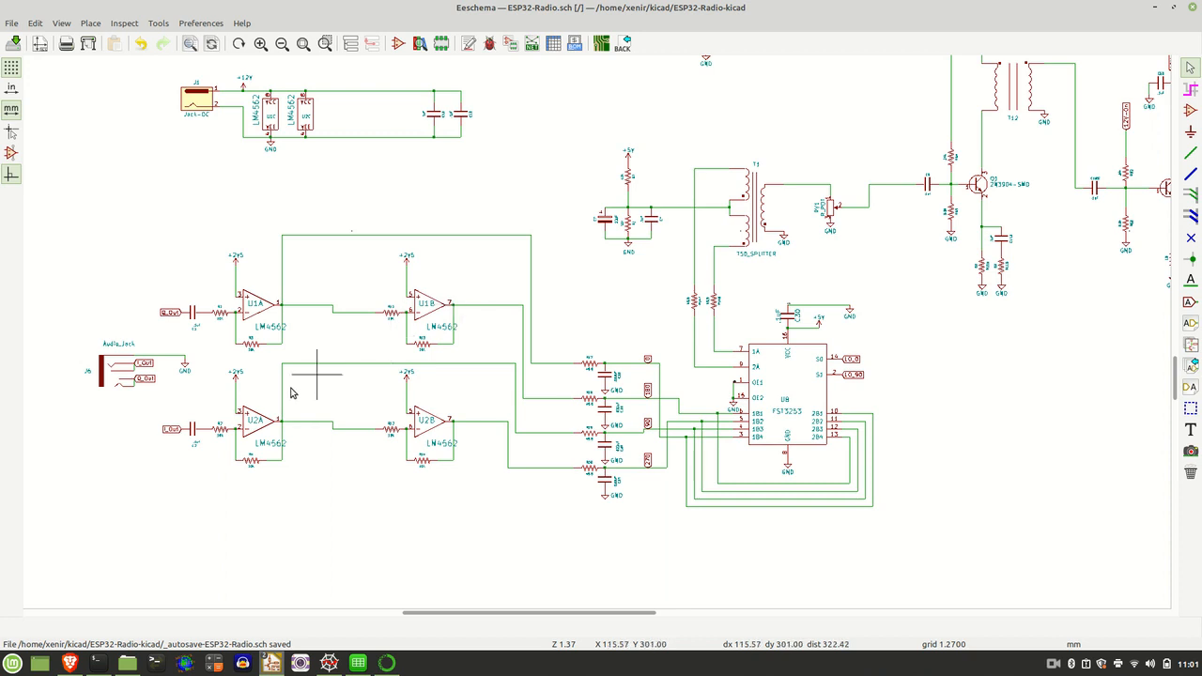
{"action": "mouse_move", "coordinate": [286, 422]}
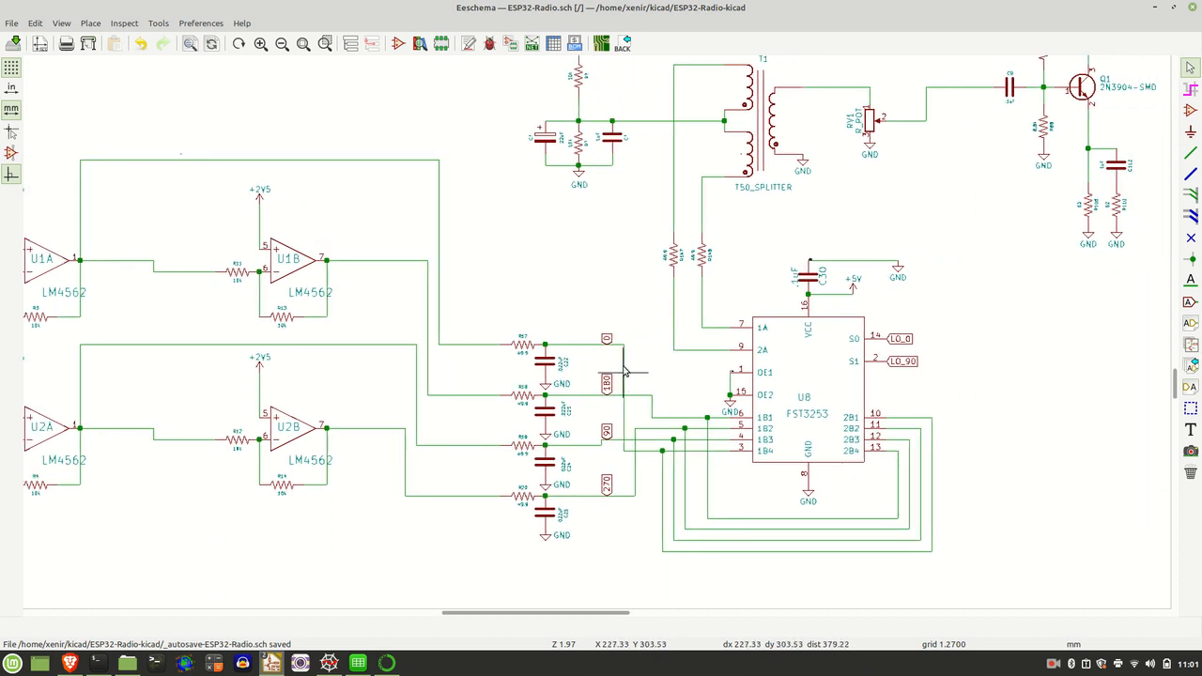
{"action": "mouse_move", "coordinate": [618, 404]}
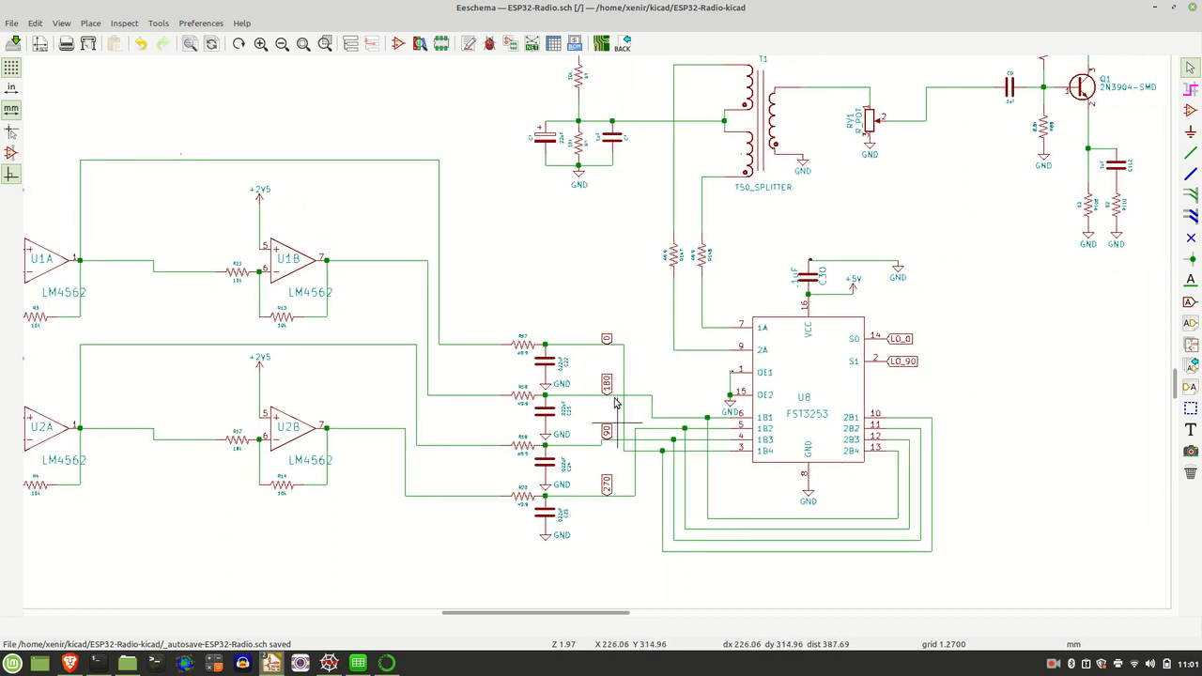
{"action": "mouse_move", "coordinate": [667, 456]}
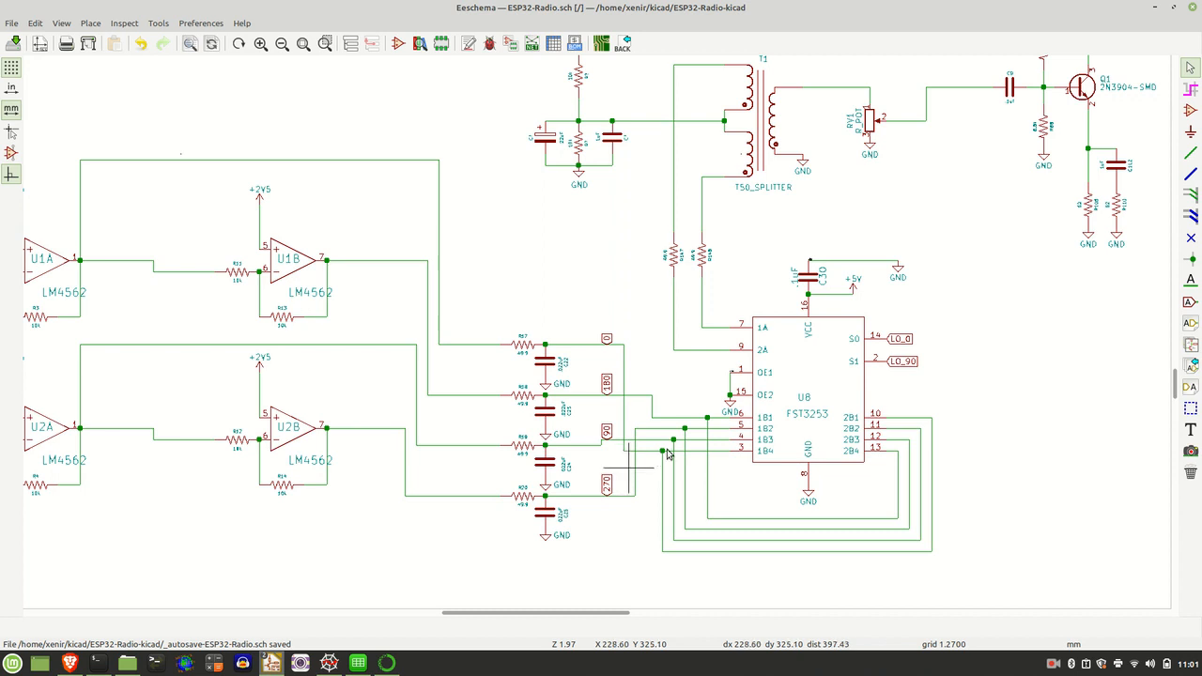
{"action": "mouse_move", "coordinate": [887, 512]}
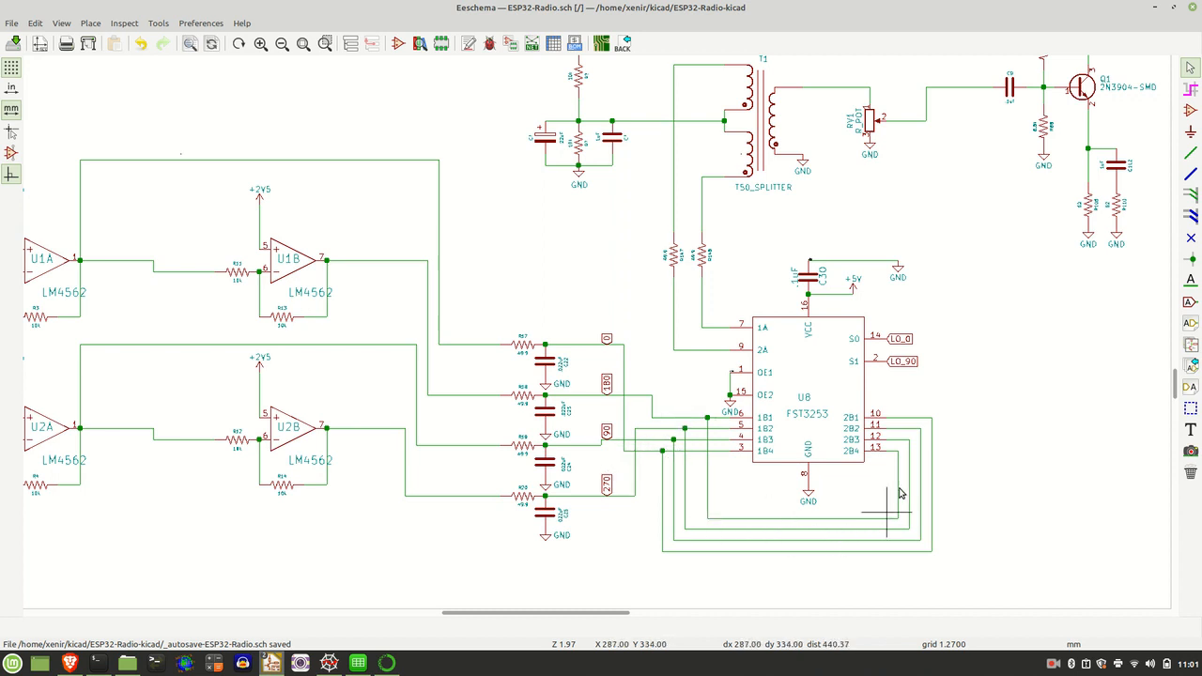
{"action": "mouse_move", "coordinate": [735, 454]}
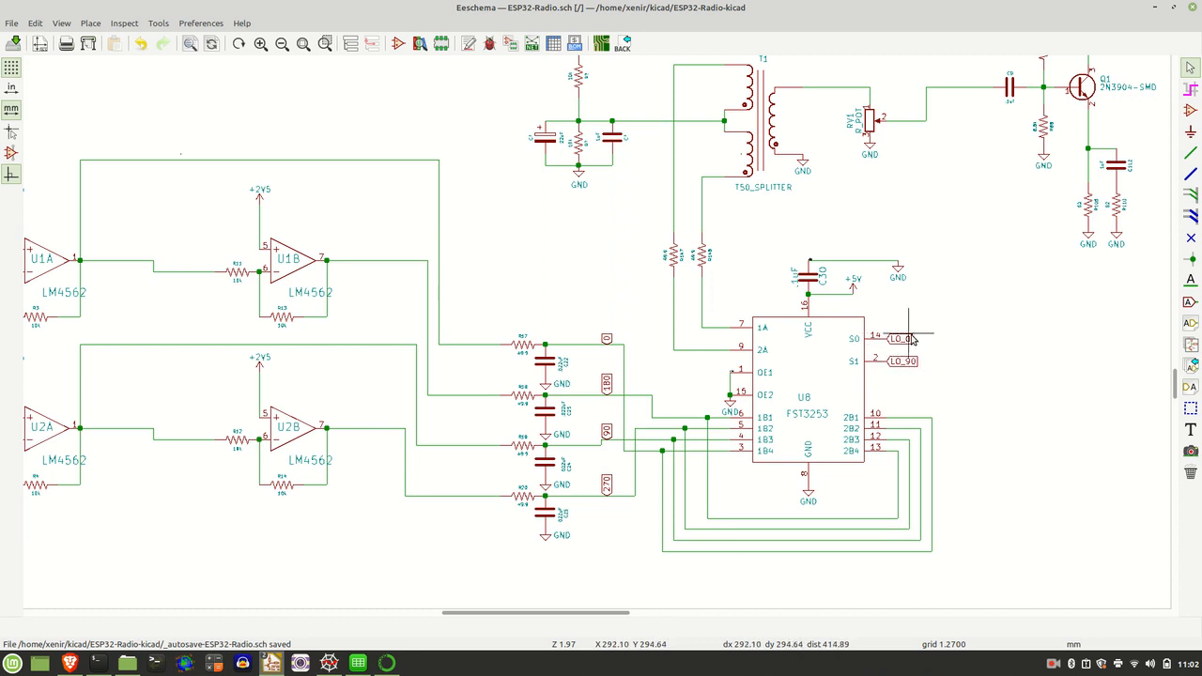
{"action": "mouse_move", "coordinate": [919, 367]}
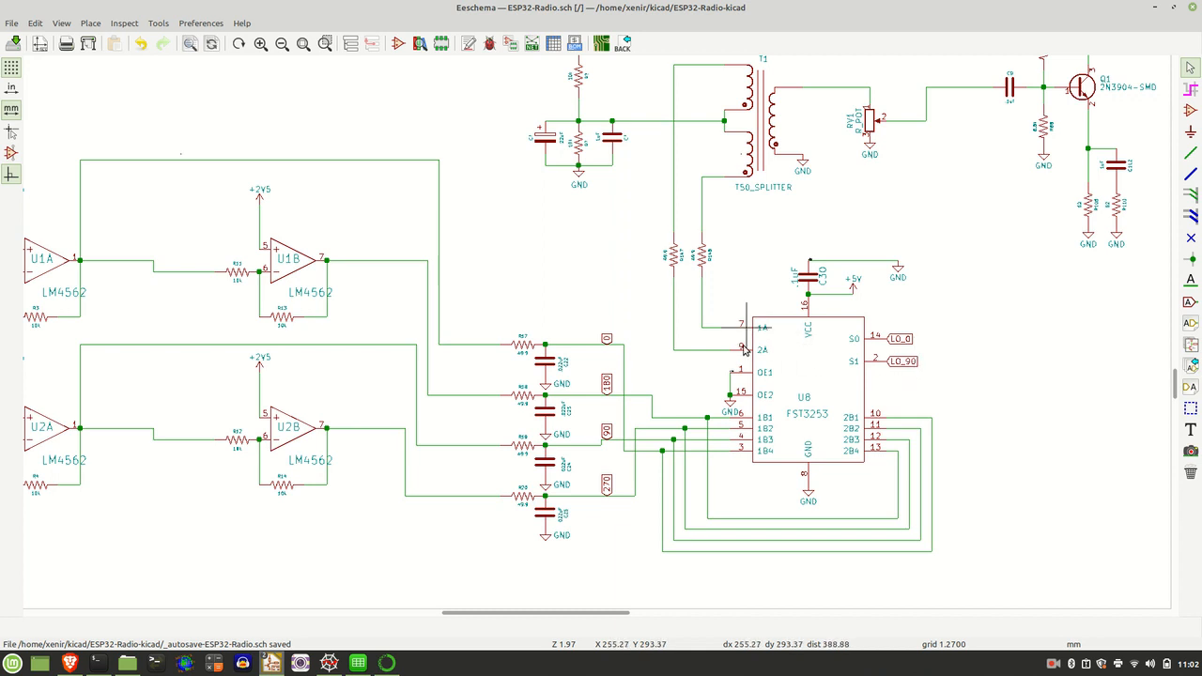
{"action": "mouse_move", "coordinate": [742, 324]}
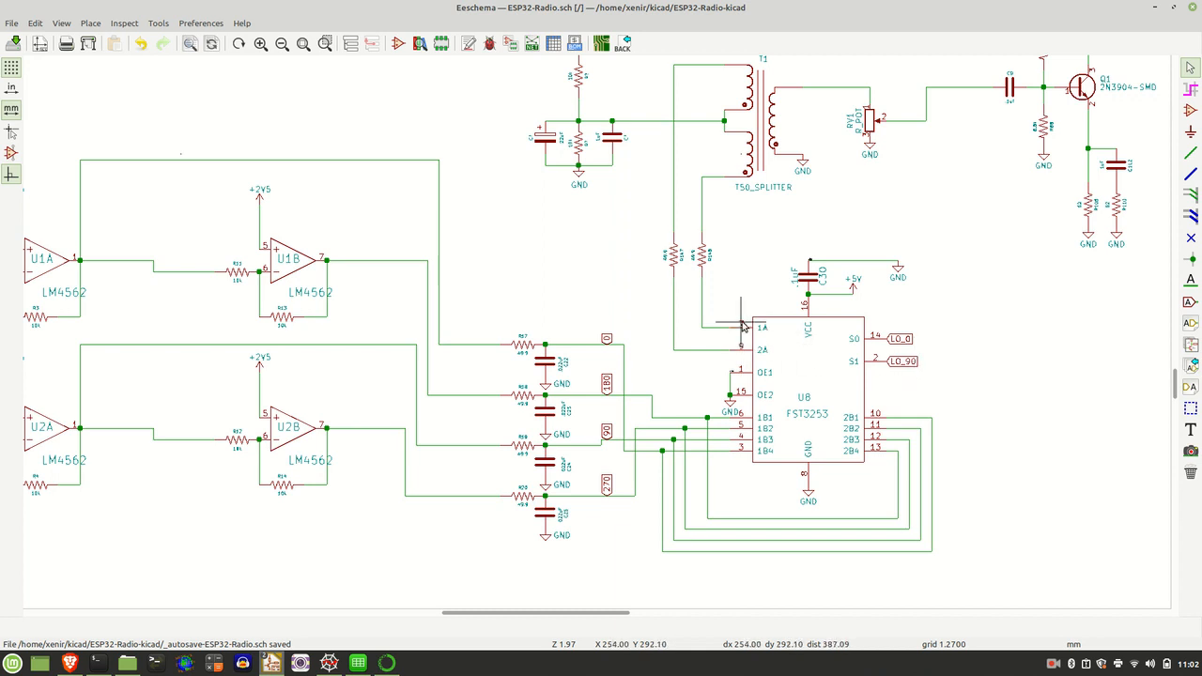
{"action": "mouse_move", "coordinate": [740, 345]}
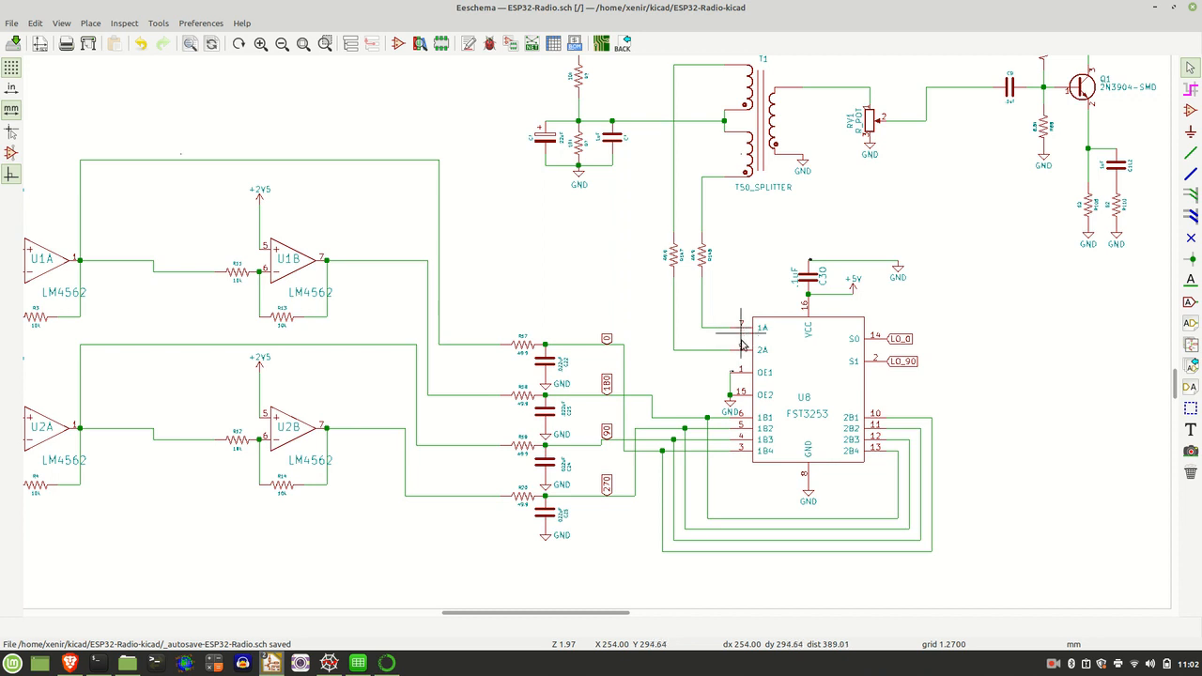
{"action": "mouse_move", "coordinate": [759, 330]}
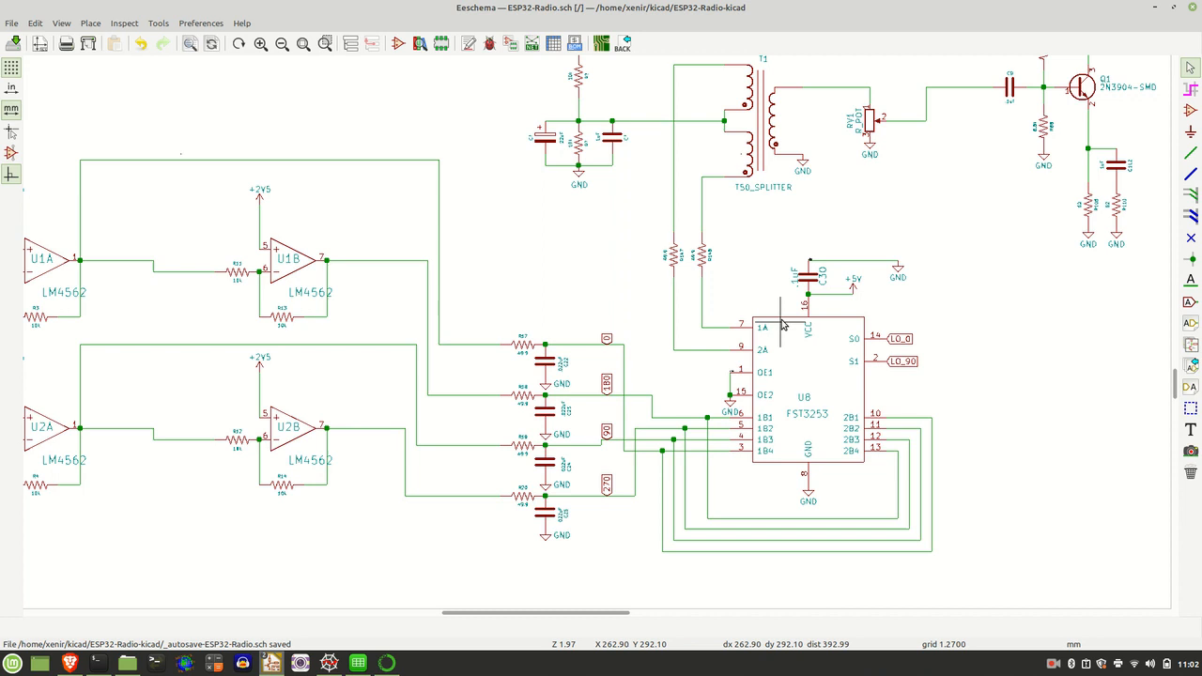
{"action": "mouse_move", "coordinate": [745, 326]}
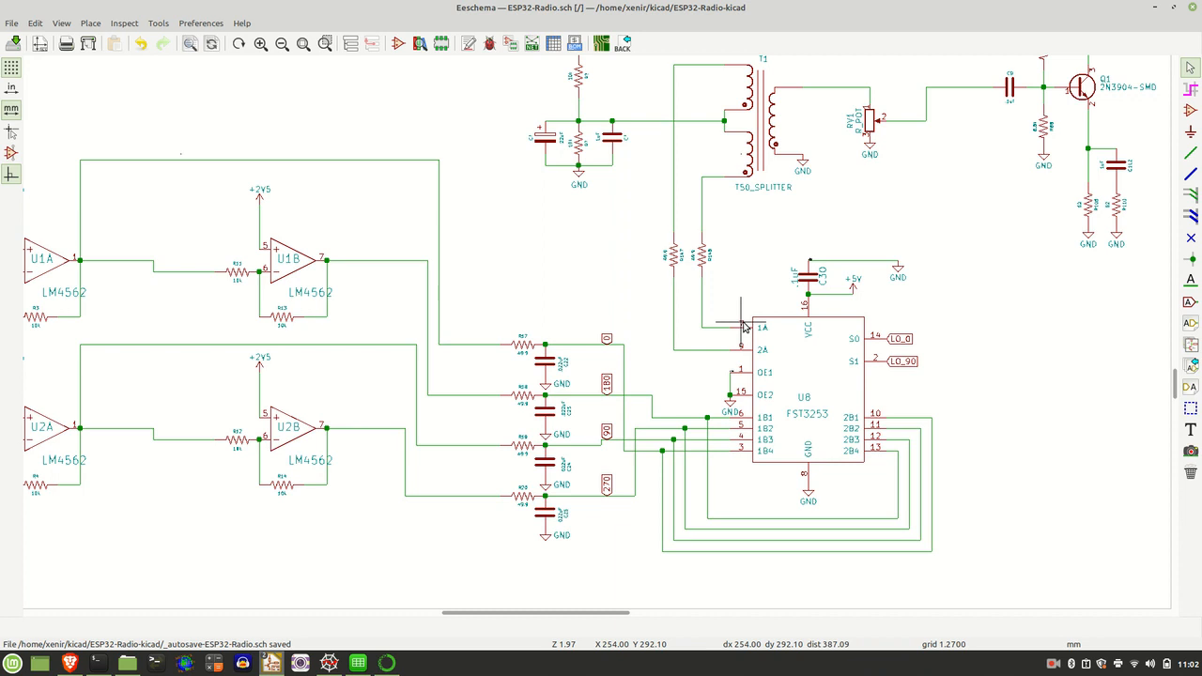
{"action": "mouse_move", "coordinate": [744, 348]}
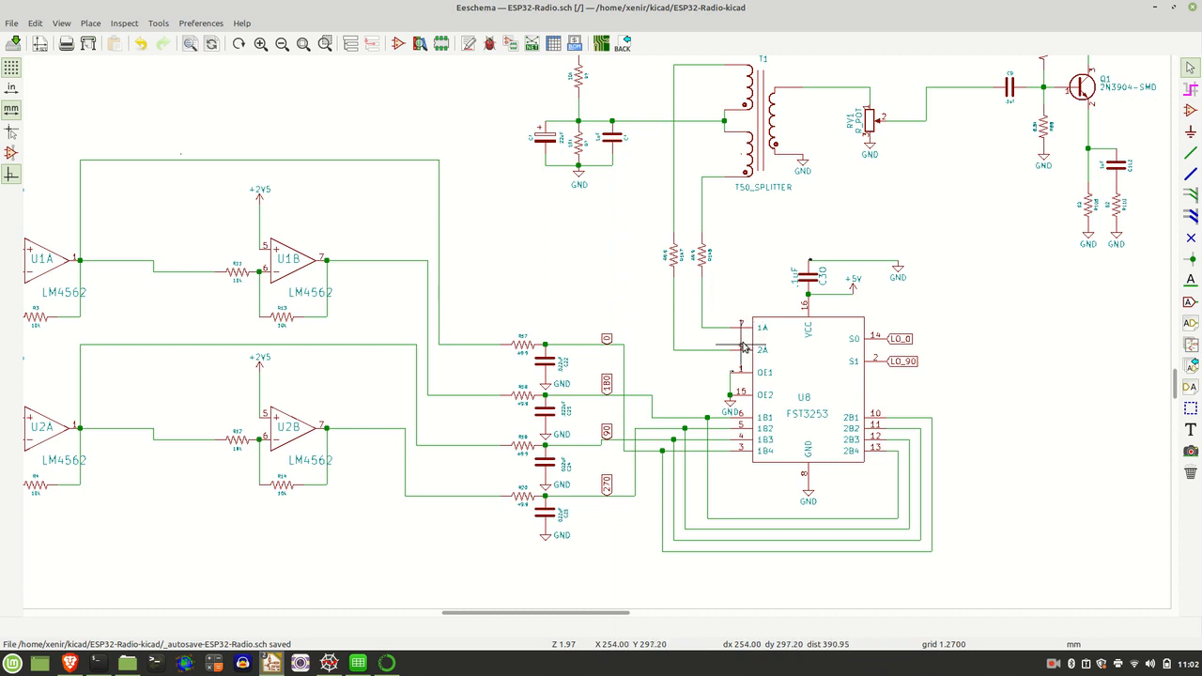
{"action": "mouse_move", "coordinate": [819, 349]}
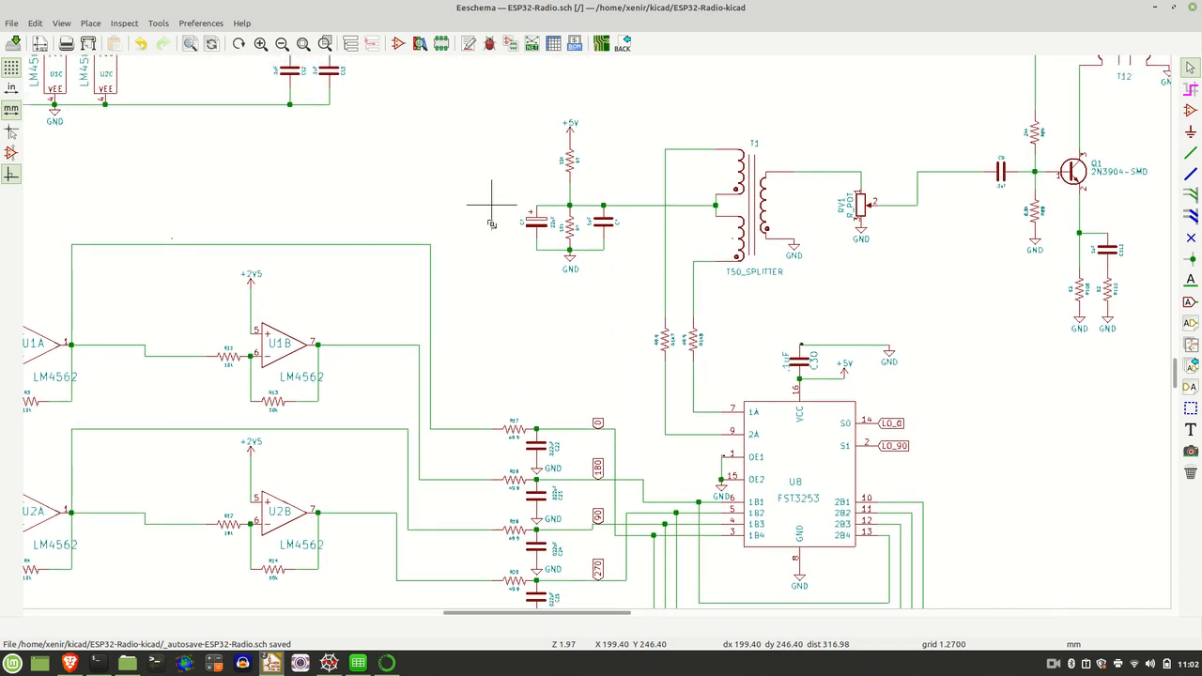
{"action": "scroll", "scroll_direction": "down", "scroll_amount": 3}
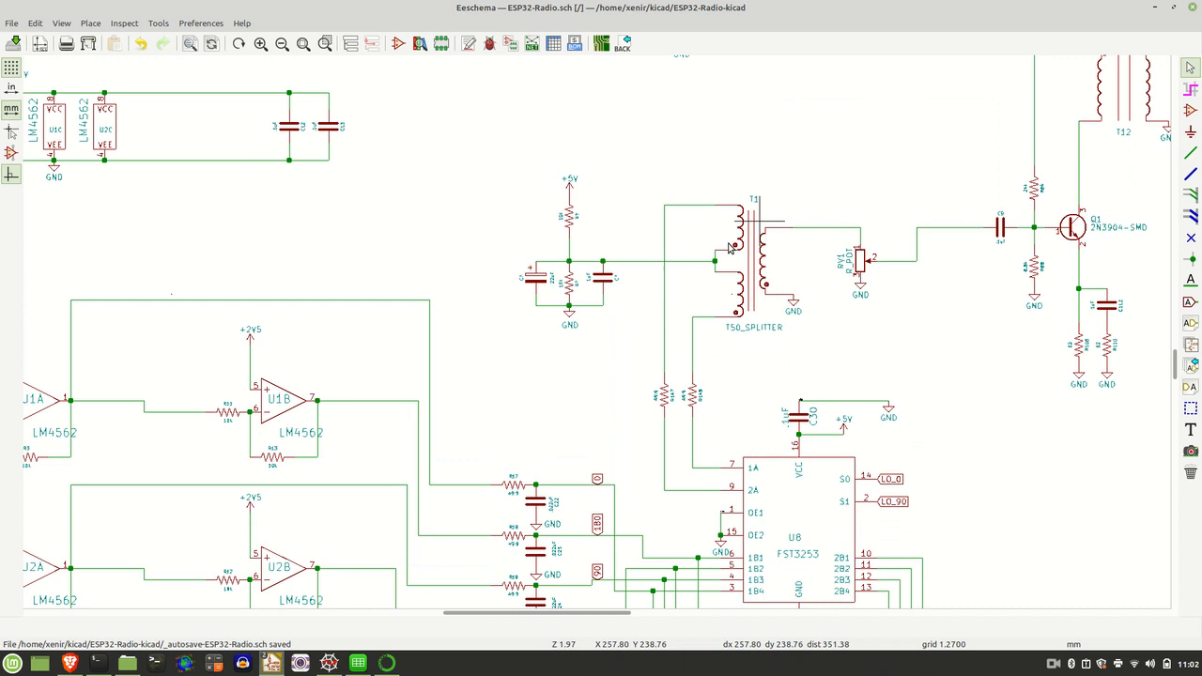
{"action": "mouse_move", "coordinate": [606, 272]}
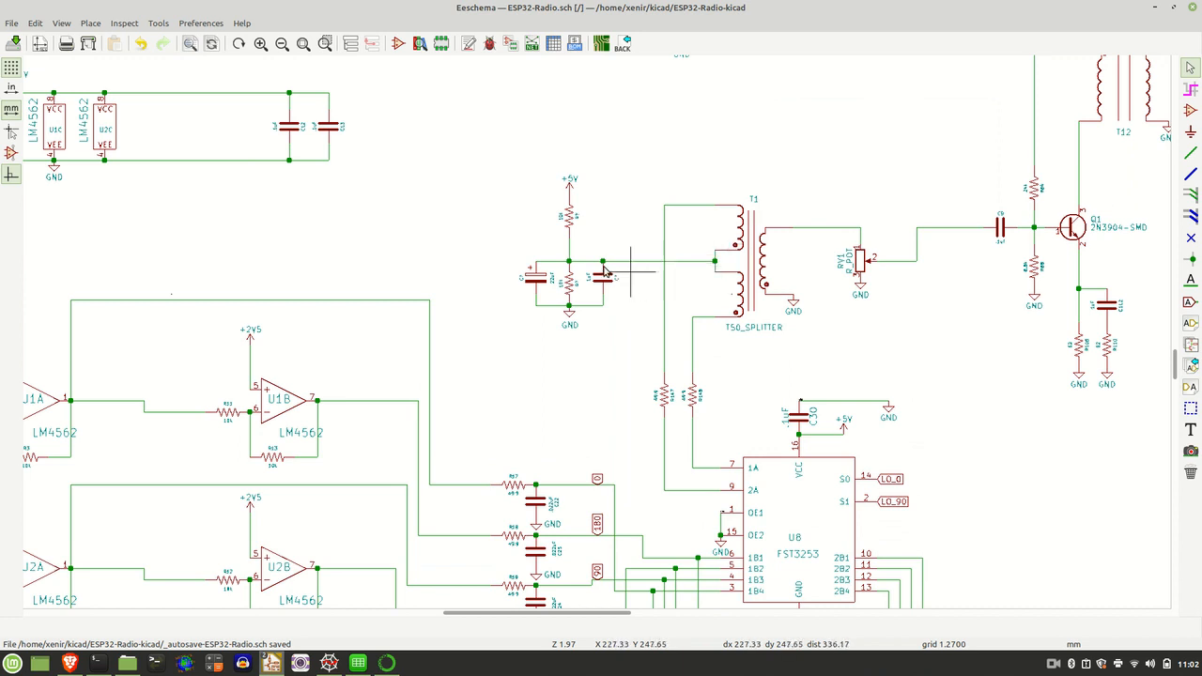
{"action": "mouse_move", "coordinate": [564, 221]}
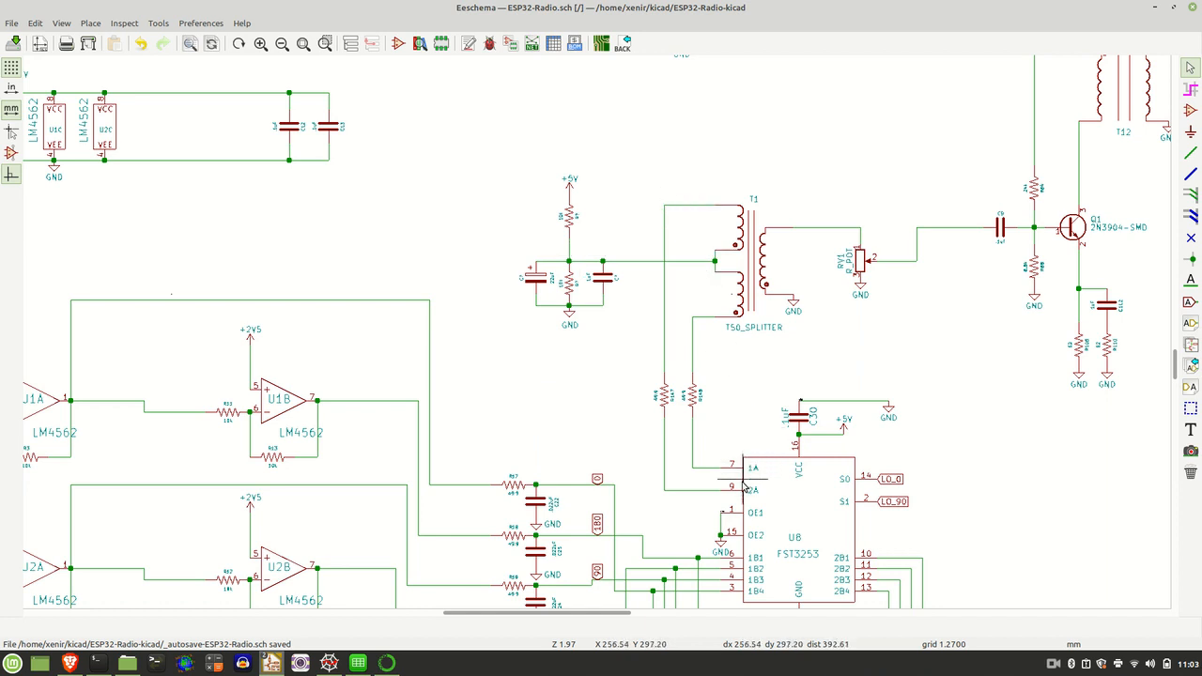
{"action": "mouse_move", "coordinate": [808, 230]}
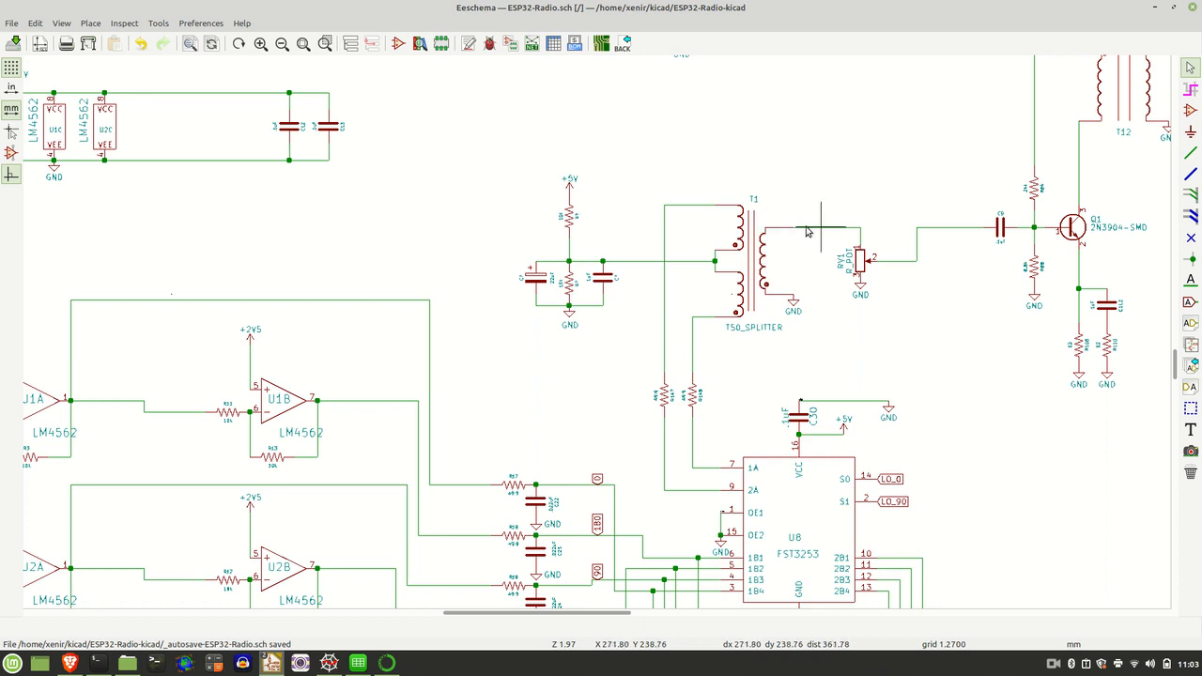
{"action": "mouse_move", "coordinate": [949, 151]}
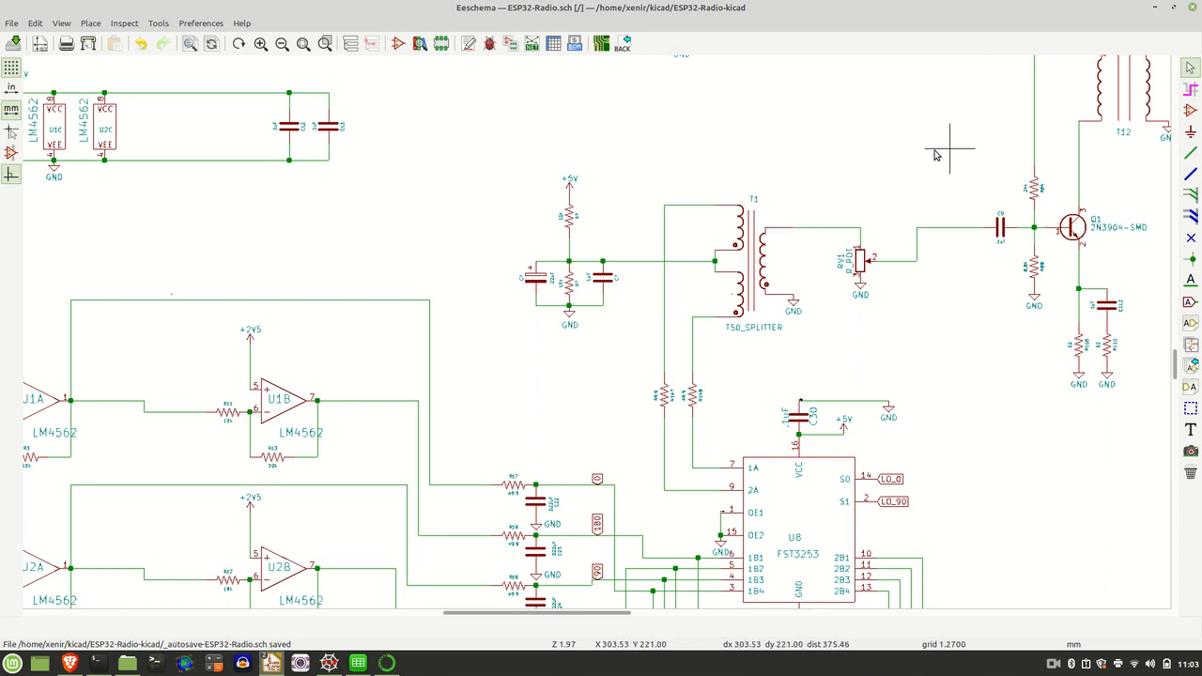
{"action": "mouse_move", "coordinate": [1061, 197]}
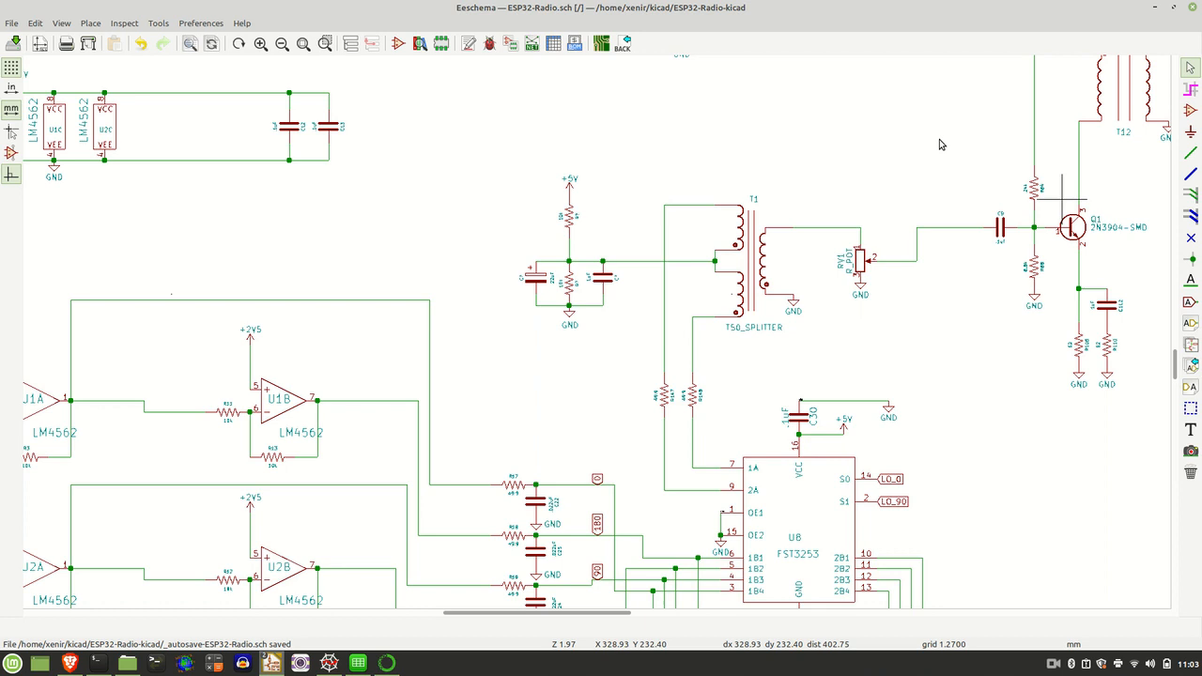
{"action": "mouse_move", "coordinate": [502, 350]}
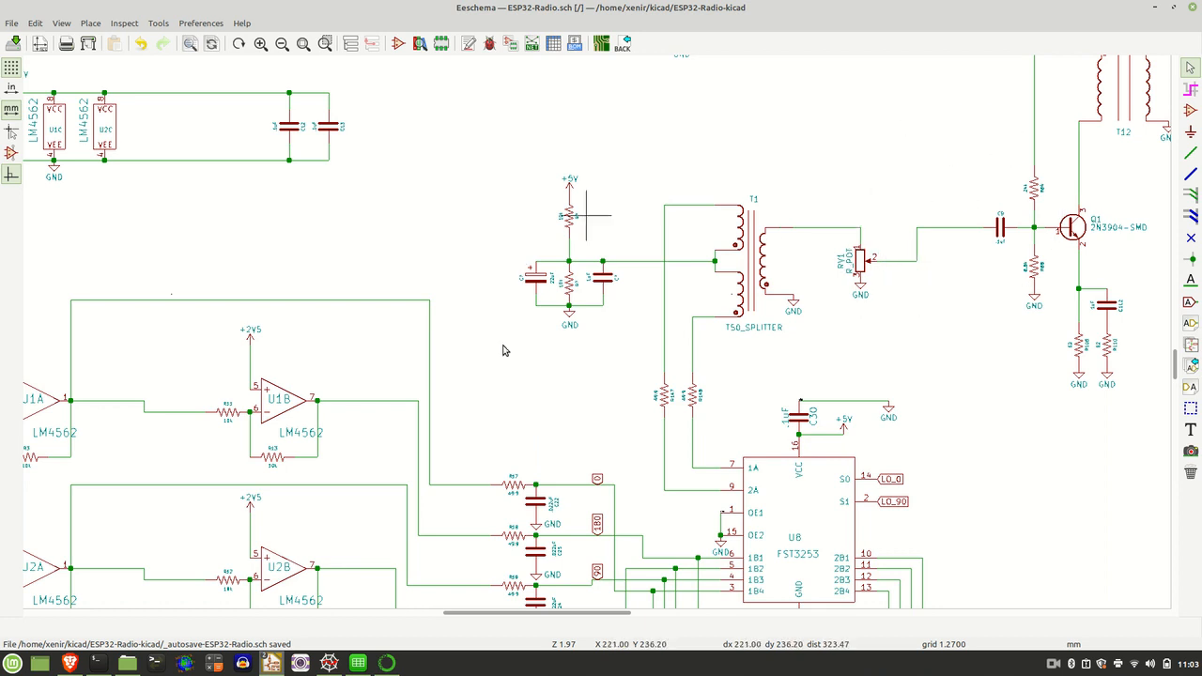
{"action": "mouse_move", "coordinate": [524, 327]}
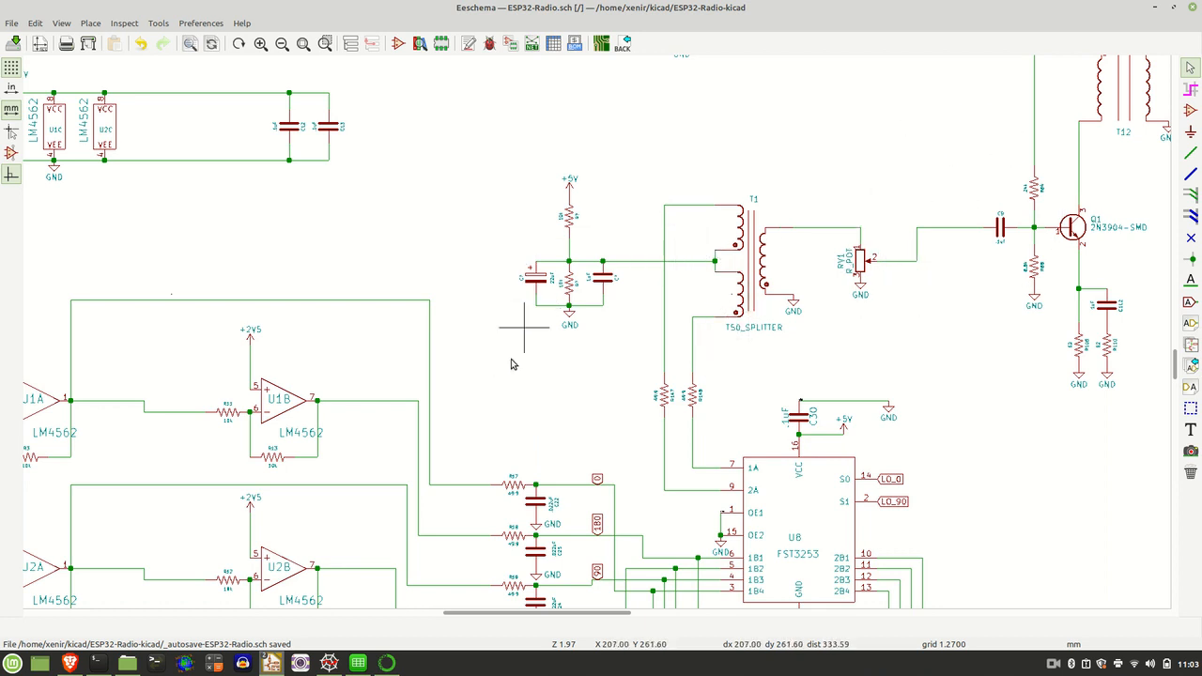
{"action": "scroll", "scroll_direction": "down", "scroll_amount": 3}
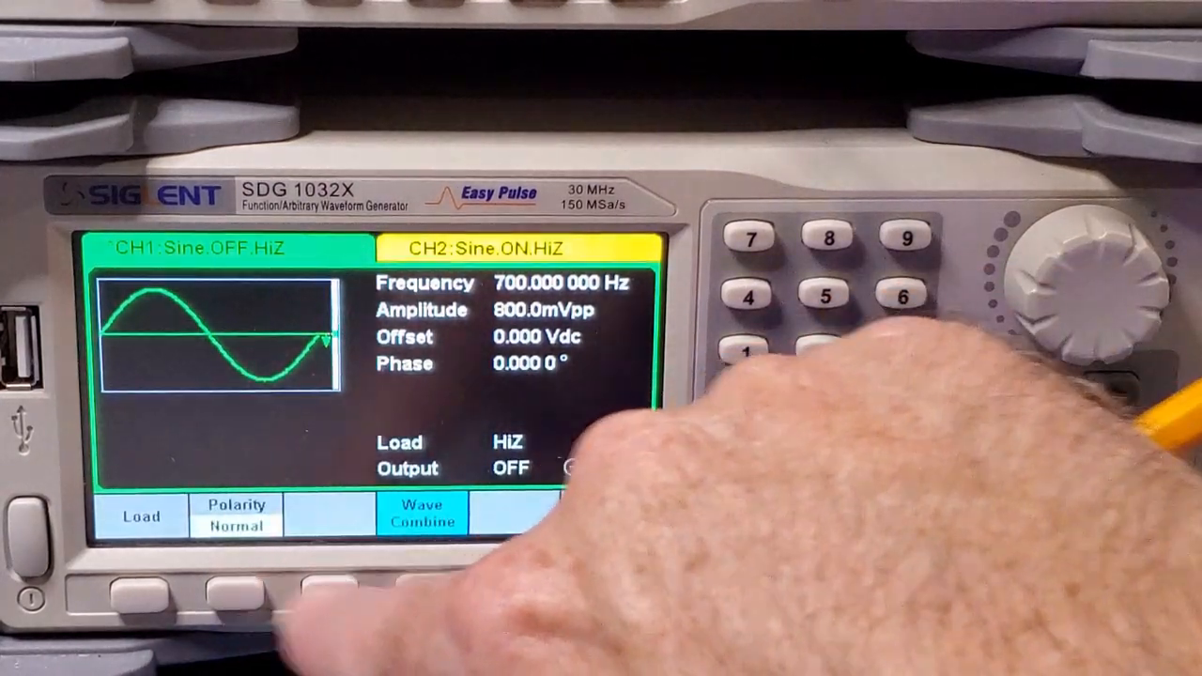
Open the Wave Combine screen on the SDG1032X CH1 page to sum CH1 and CH2.
{"action": "left_click", "coordinate": [422, 512]}
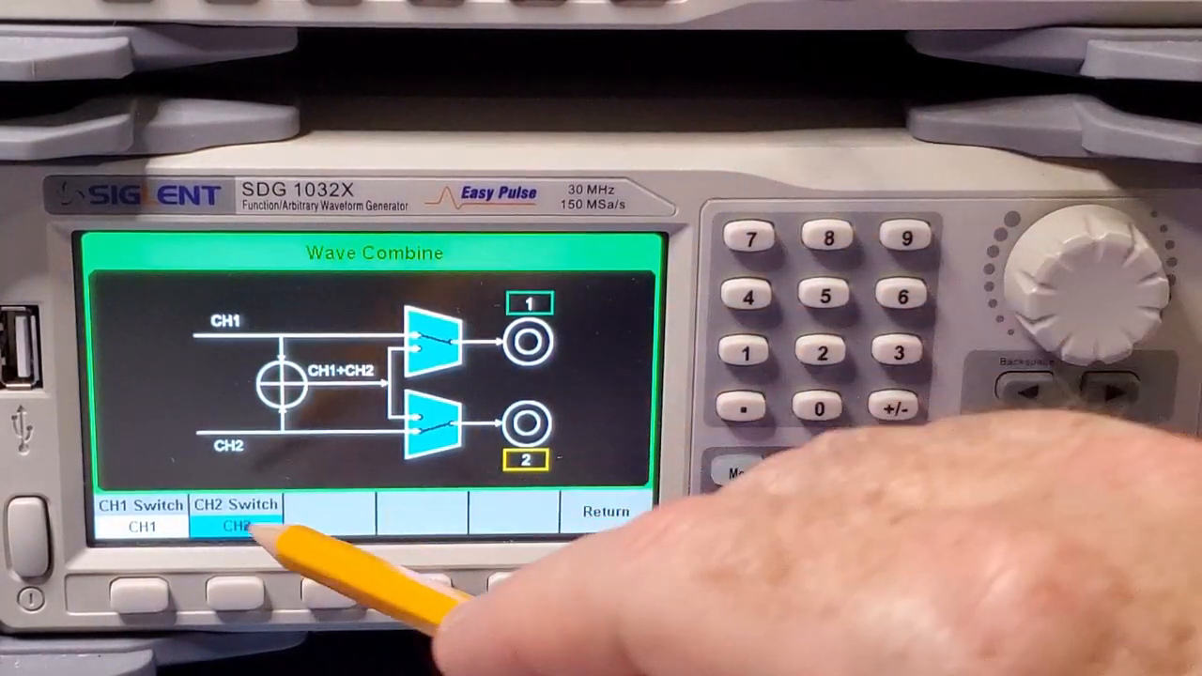